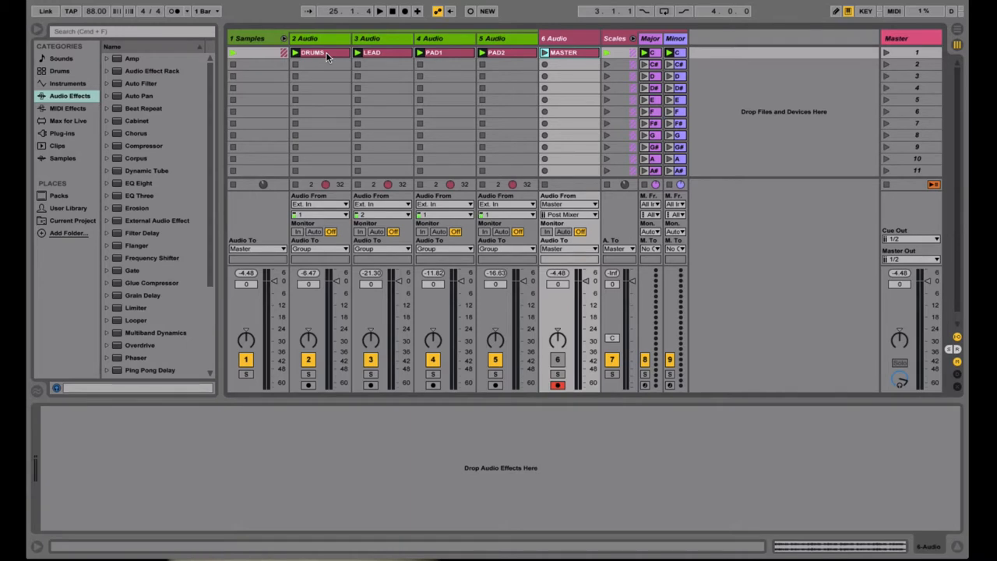
mouse_move(389, 52)
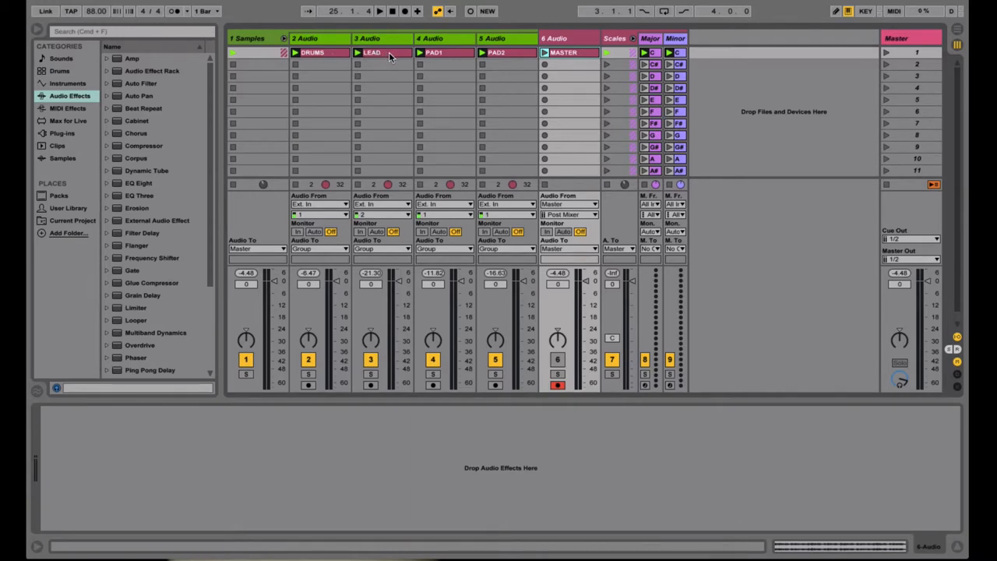
mouse_move(444, 57)
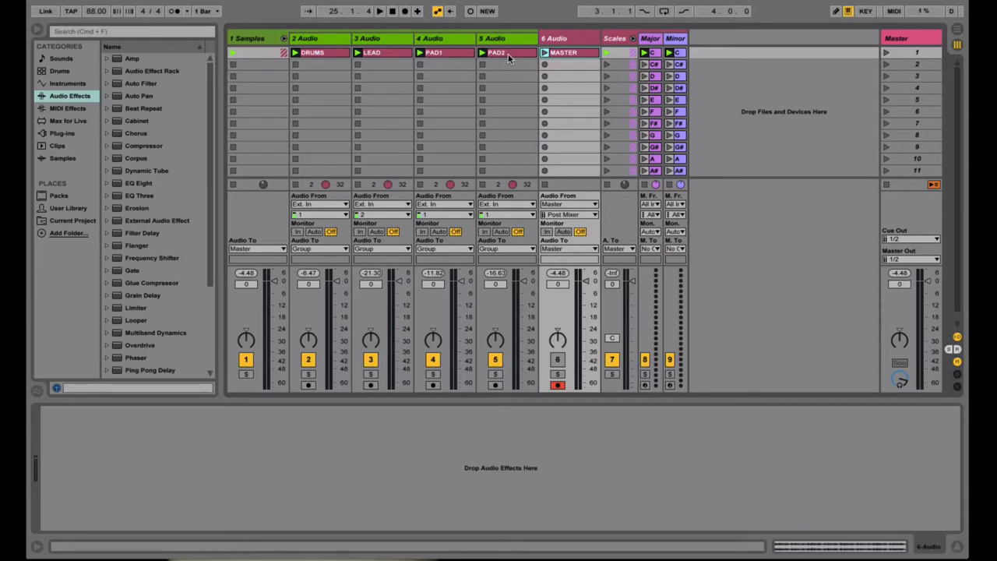
mouse_move(514, 59)
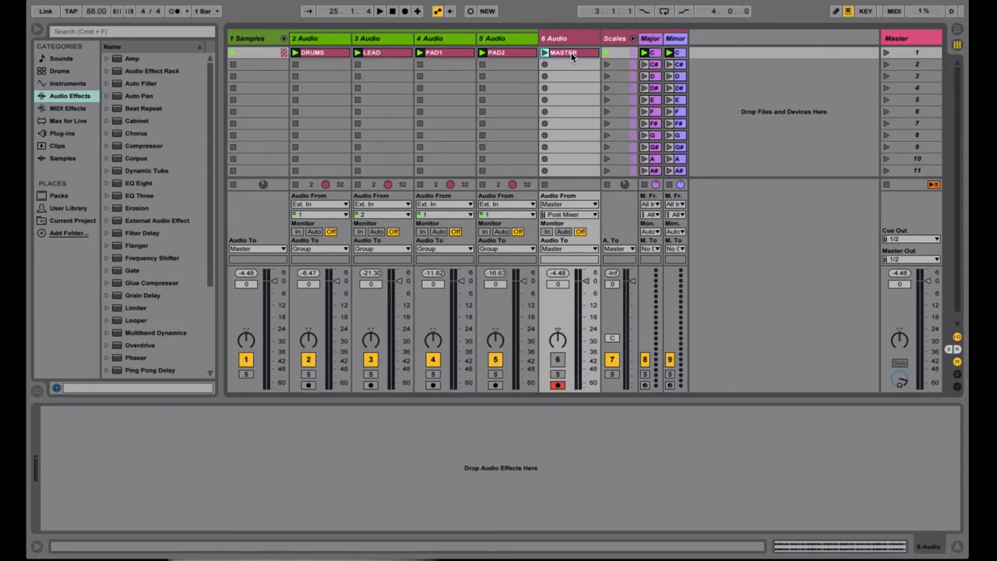
mouse_move(520, 87)
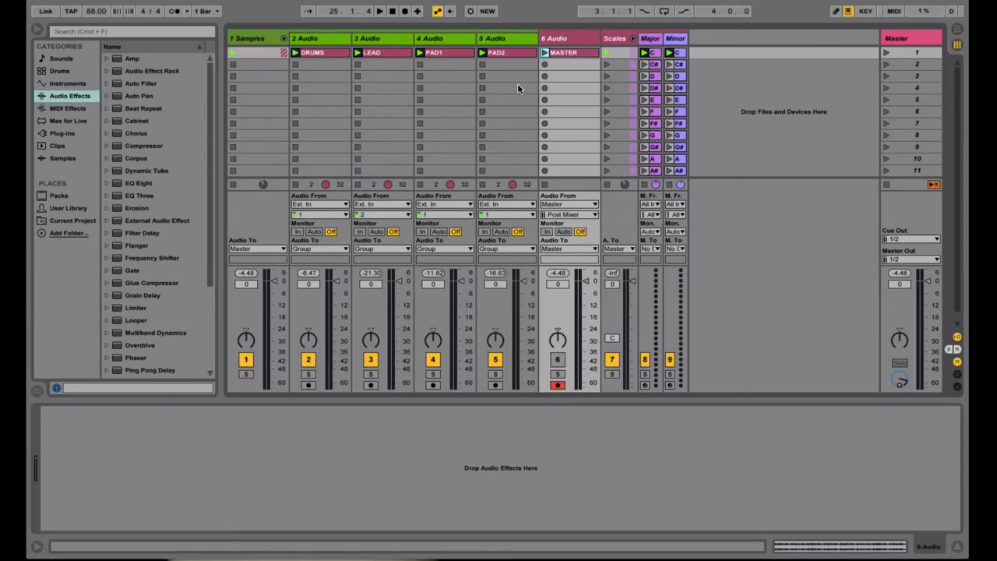
mouse_move(510, 84)
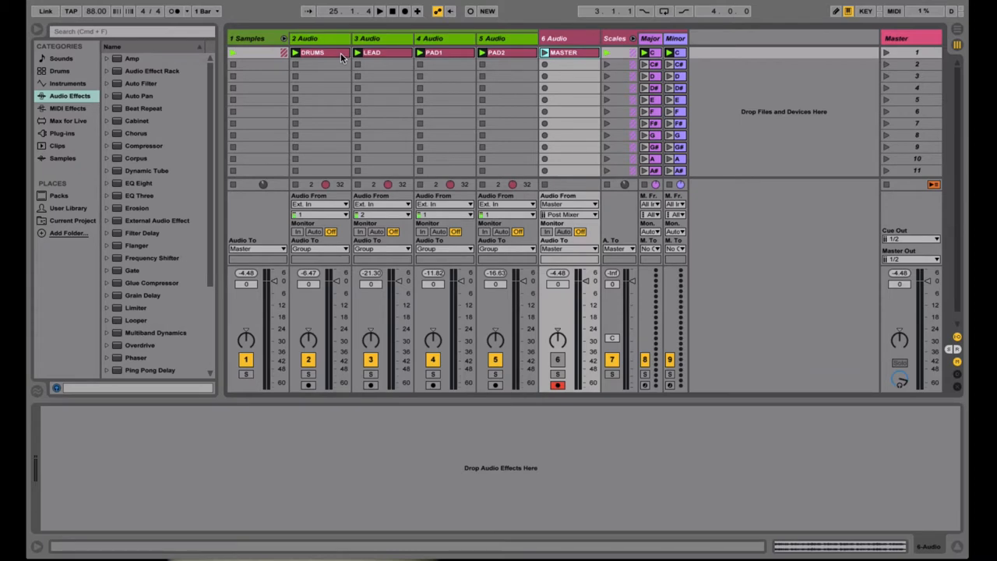
mouse_move(545, 85)
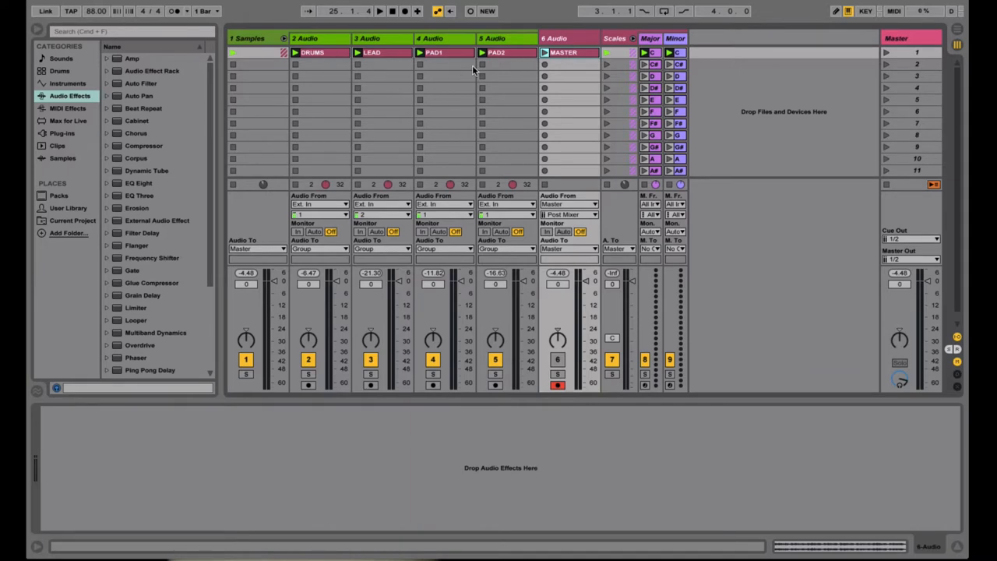
mouse_move(595, 522)
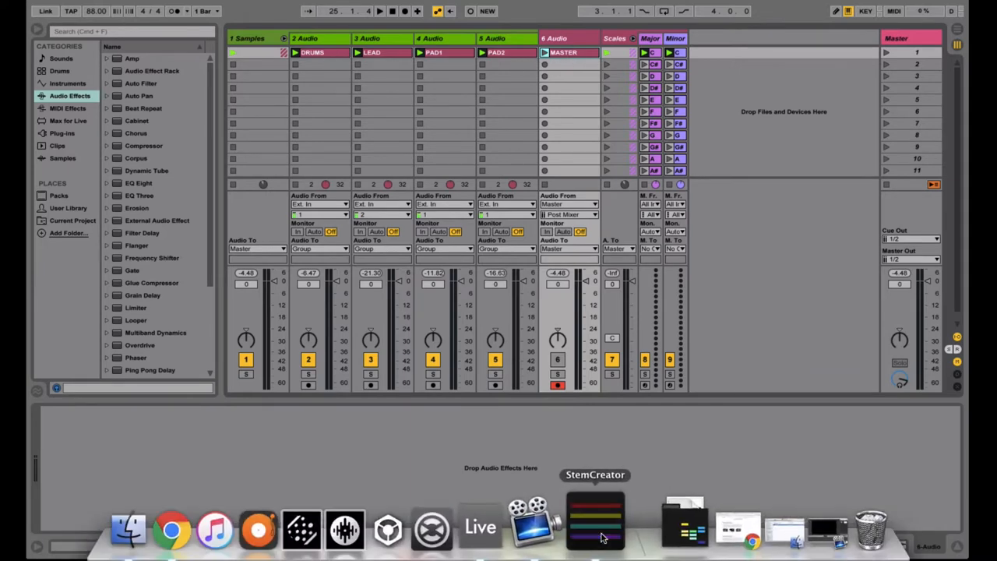
Launch Stem Creator to begin building the stem file.
left_click(595, 517)
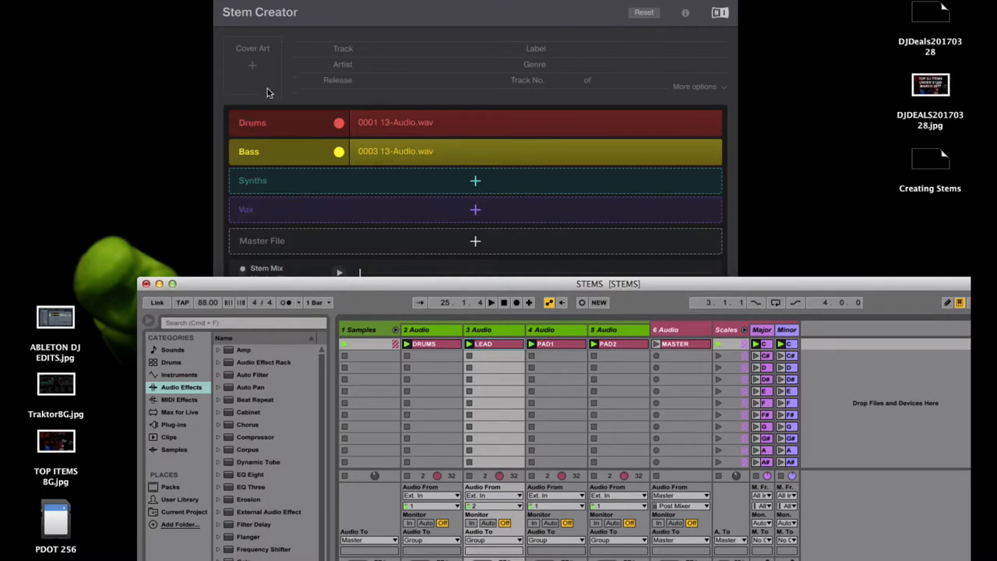
mouse_move(263, 129)
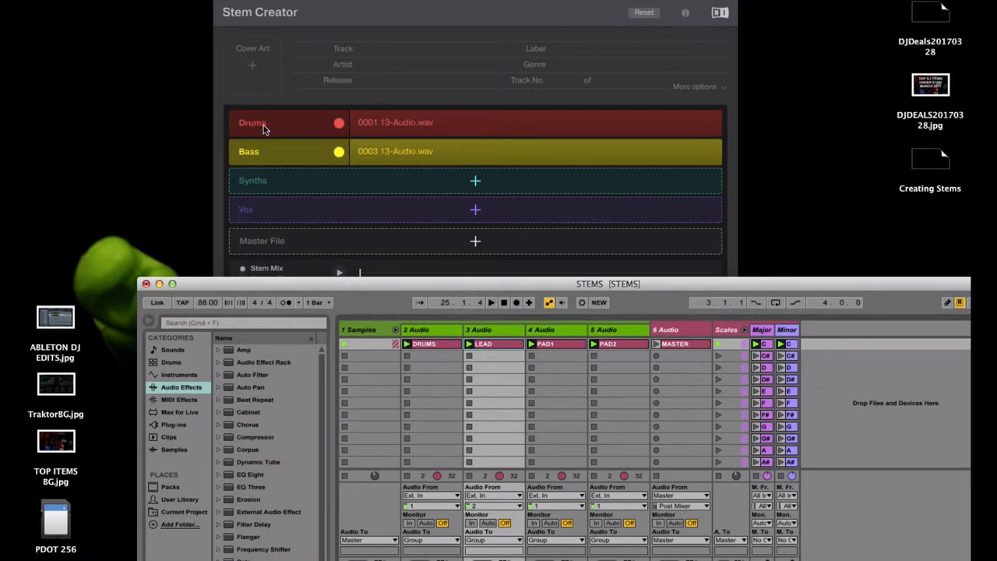
mouse_move(274, 268)
type("Lead")
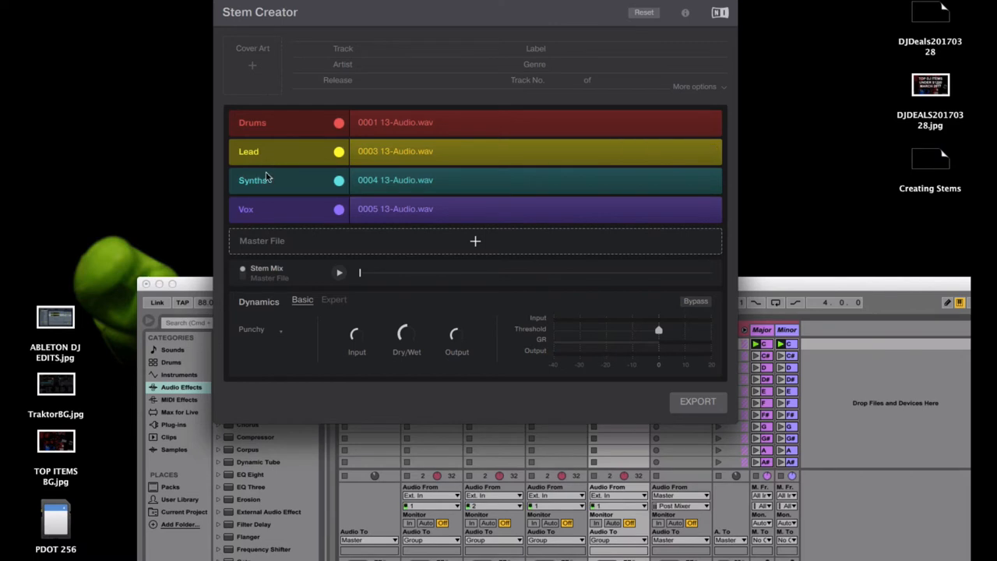
mouse_move(264, 181)
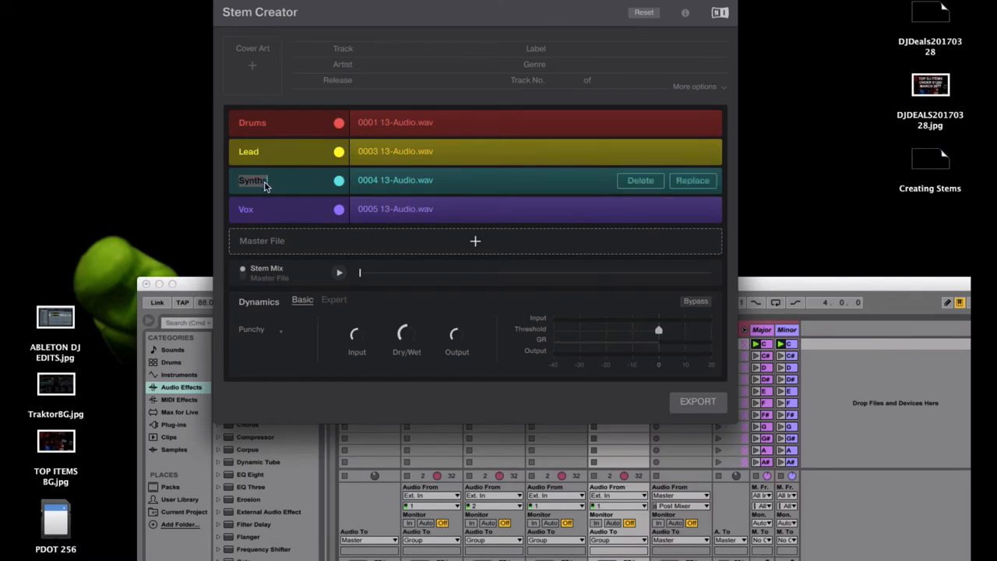
Rename the third stem slot to Pad 1.
type("Pad 1")
left_click(280, 209)
type("Pad 2")
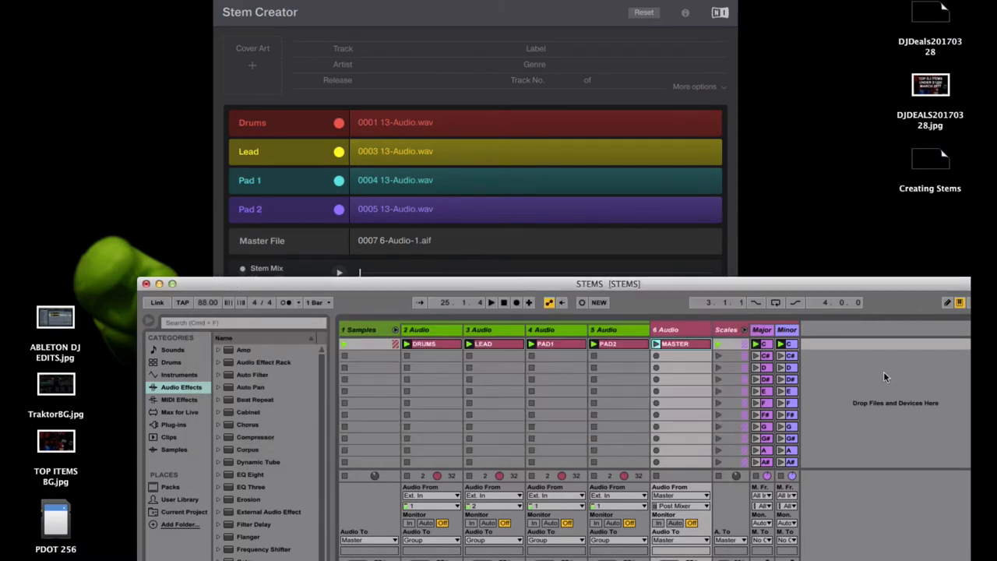
mouse_move(660, 119)
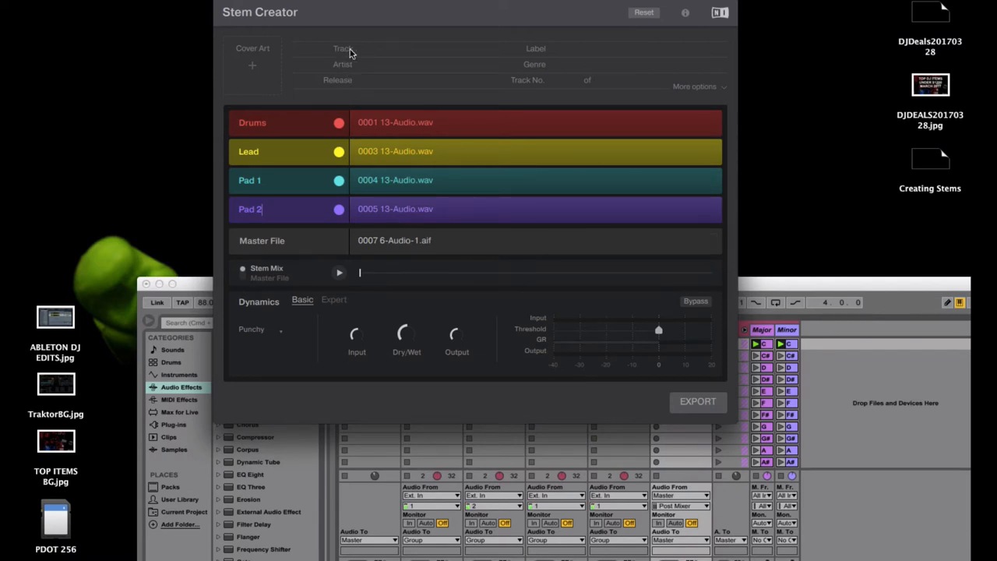
mouse_move(283, 68)
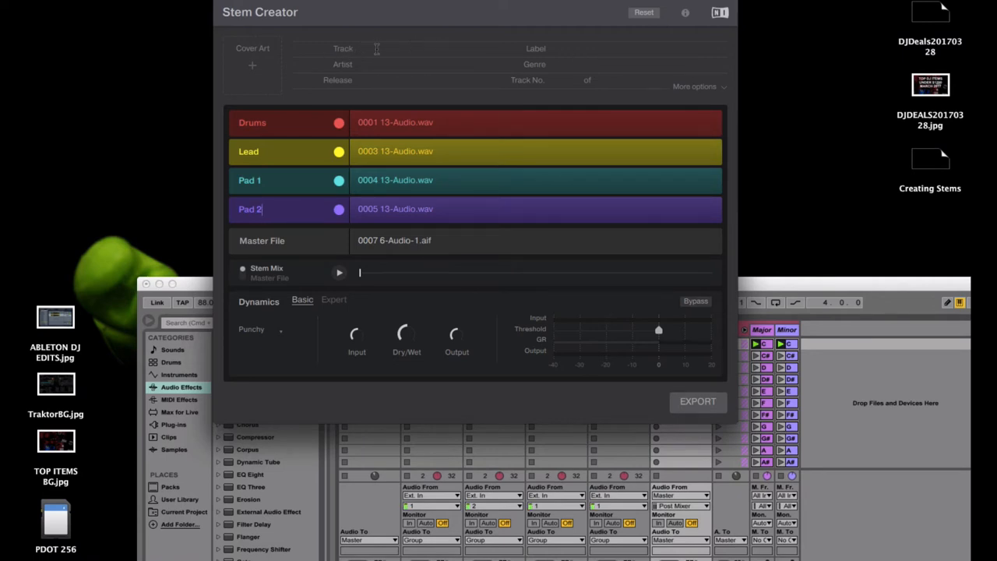
Enter track title STEM EXAMPLE and artist PDOT, and reveal the extra metadata fields.
type("STEM EXAMPLE")
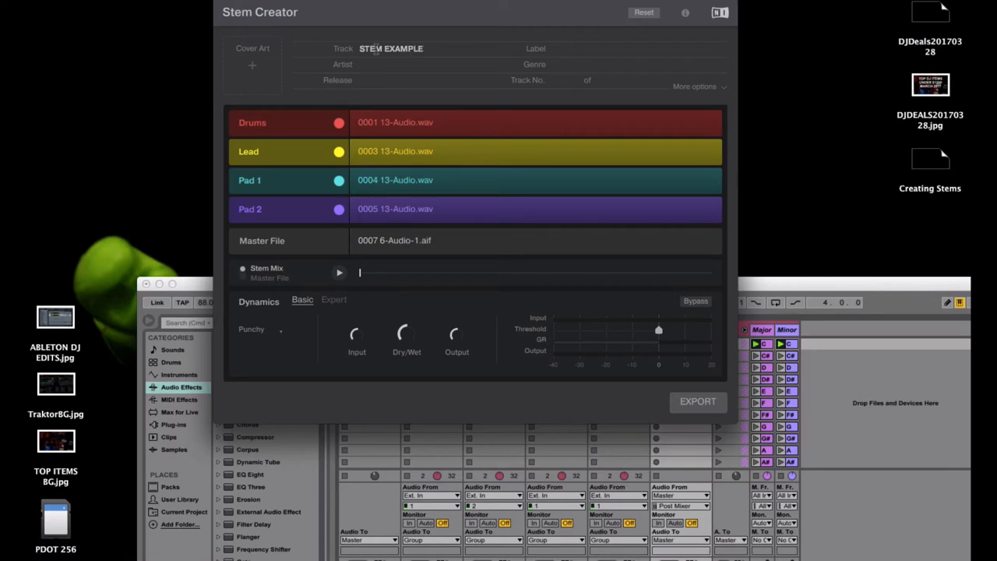
type("PDOT")
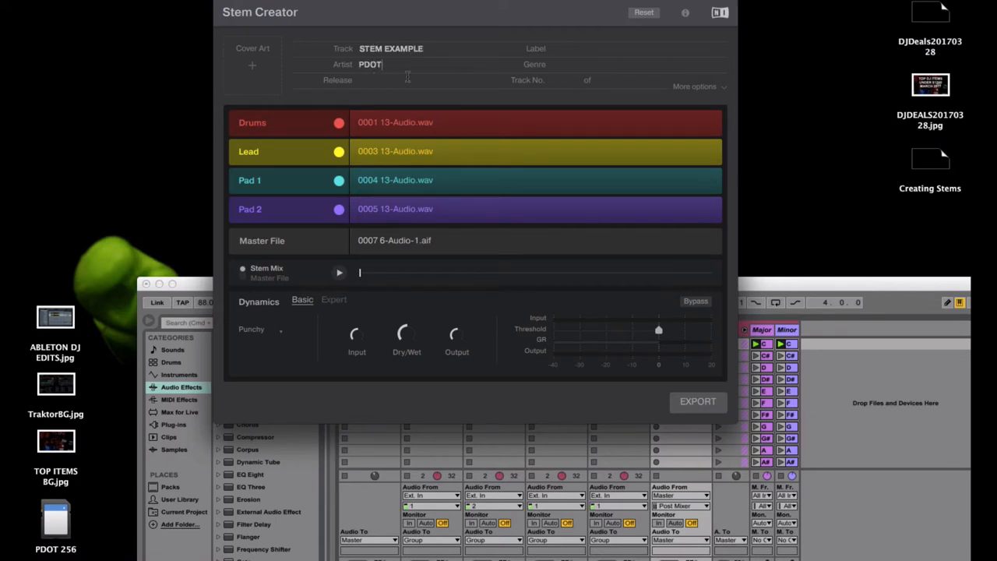
mouse_move(520, 123)
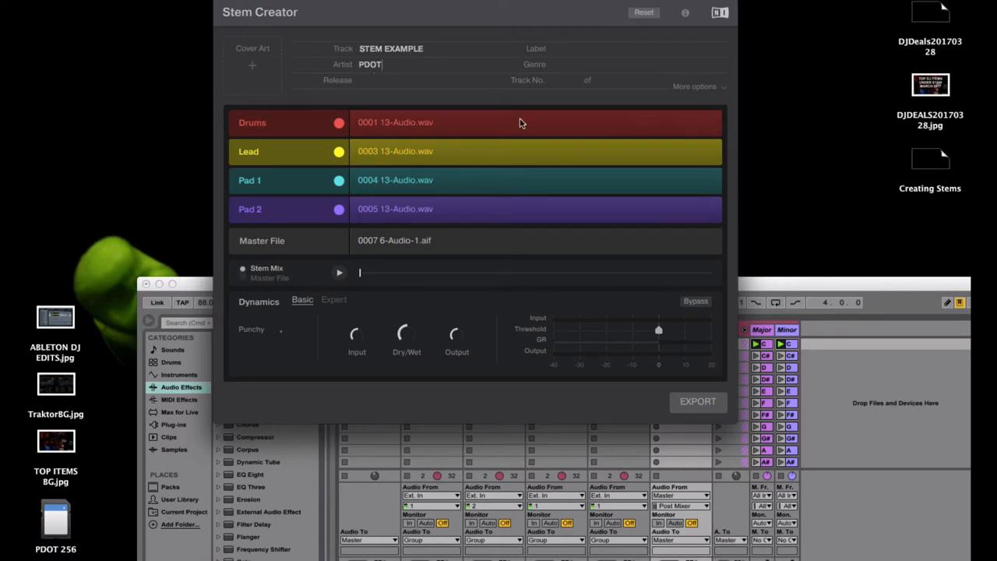
left_click(695, 86)
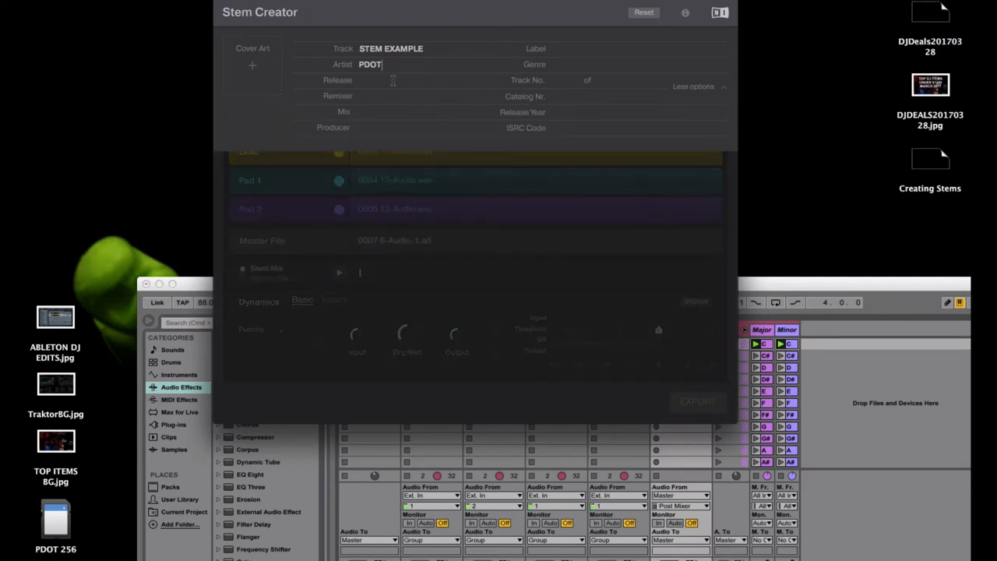
left_click(693, 87)
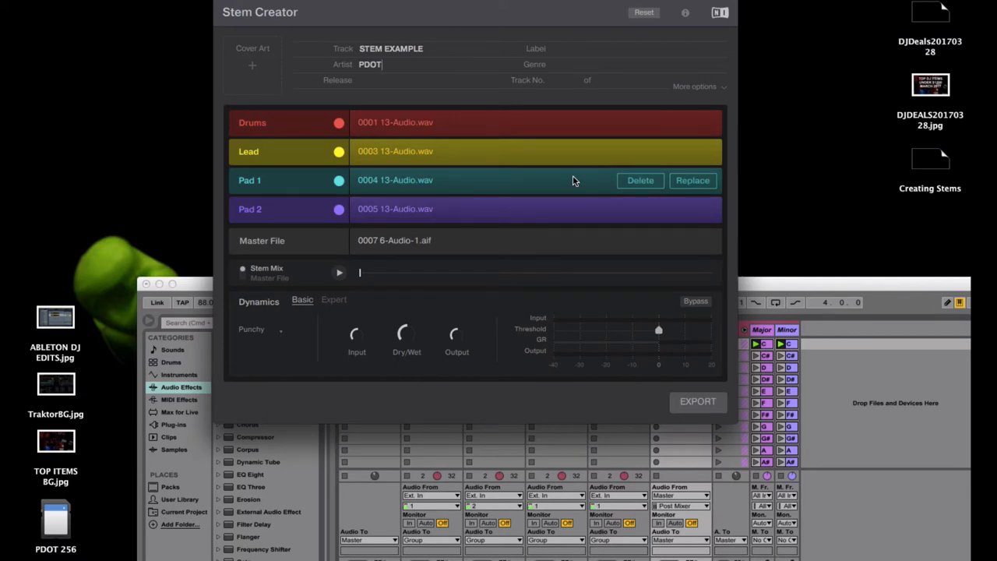
mouse_move(337, 281)
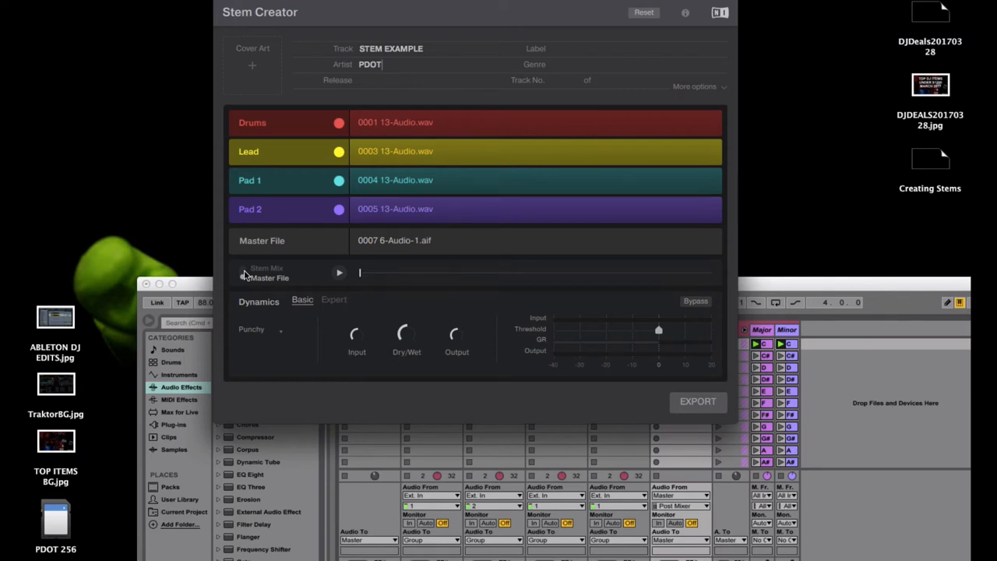
left_click(243, 268)
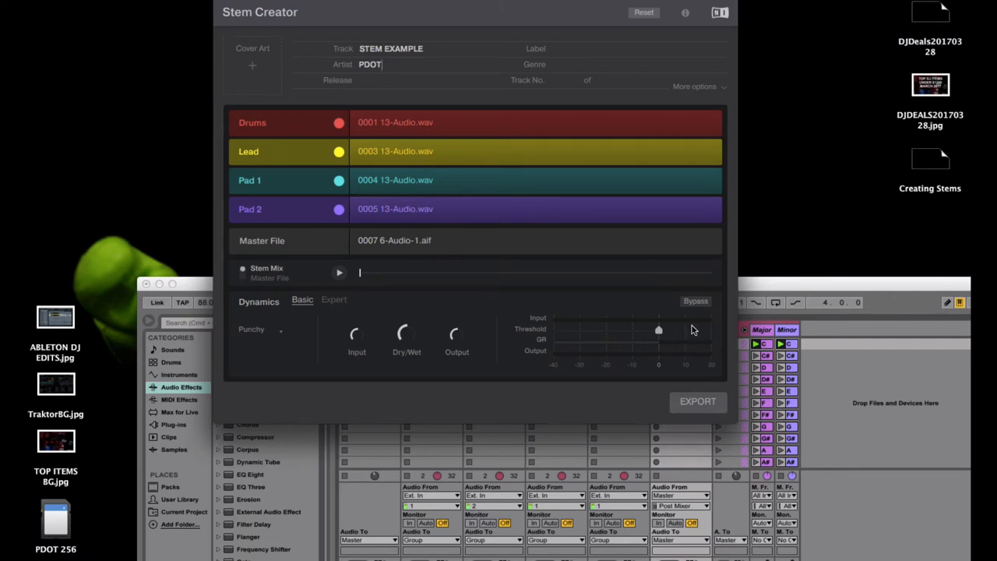
mouse_move(286, 335)
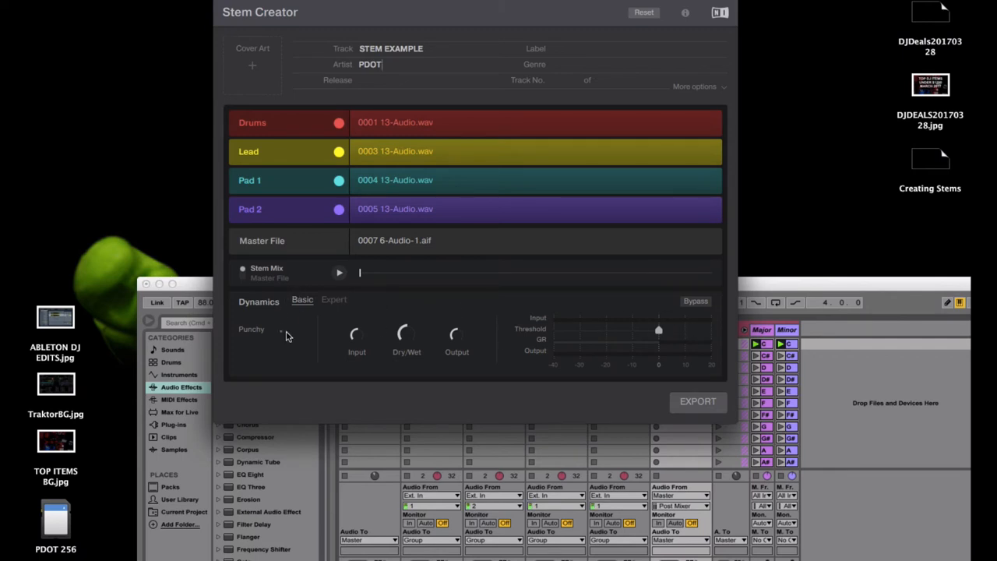
left_click(257, 329)
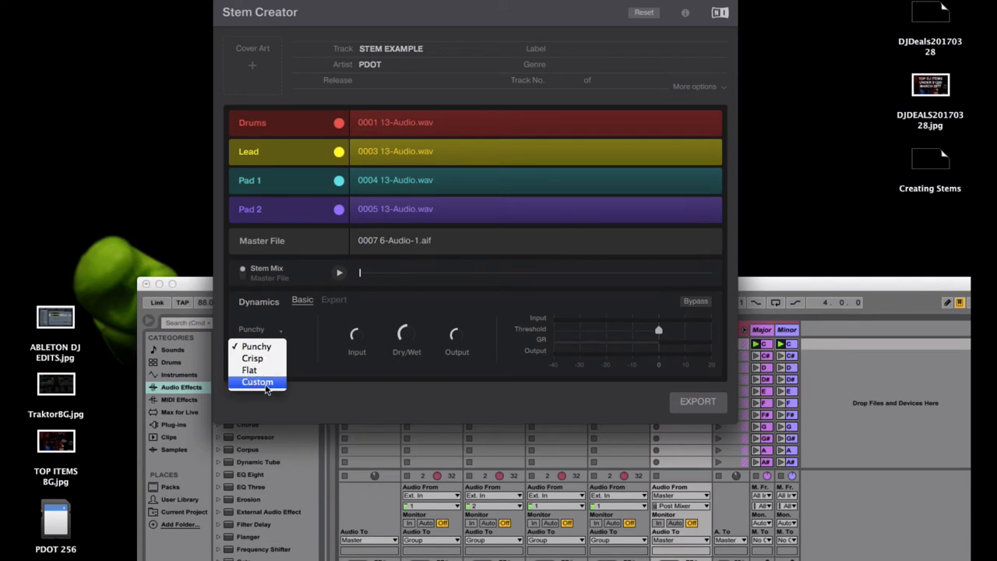
mouse_move(309, 347)
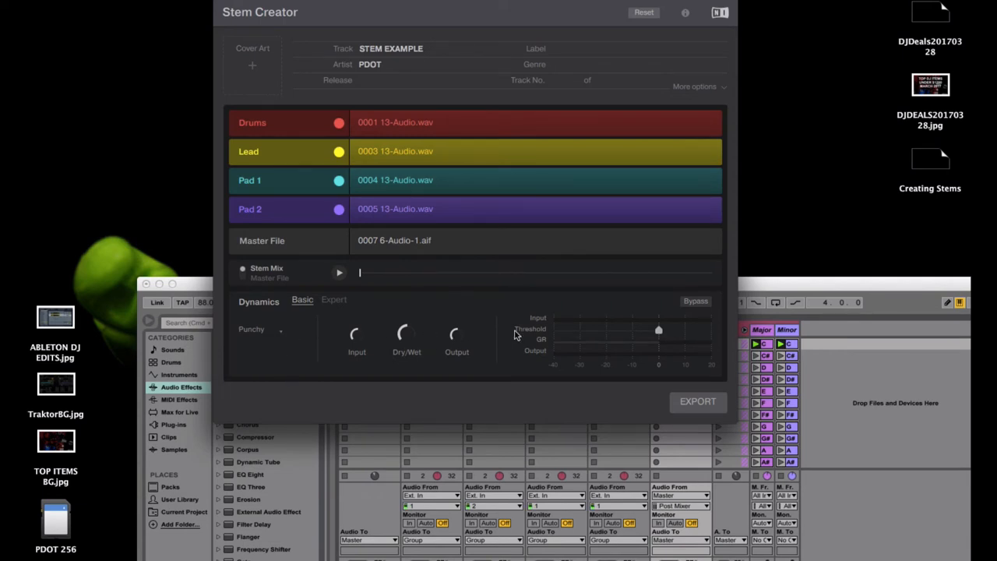
left_click(333, 299)
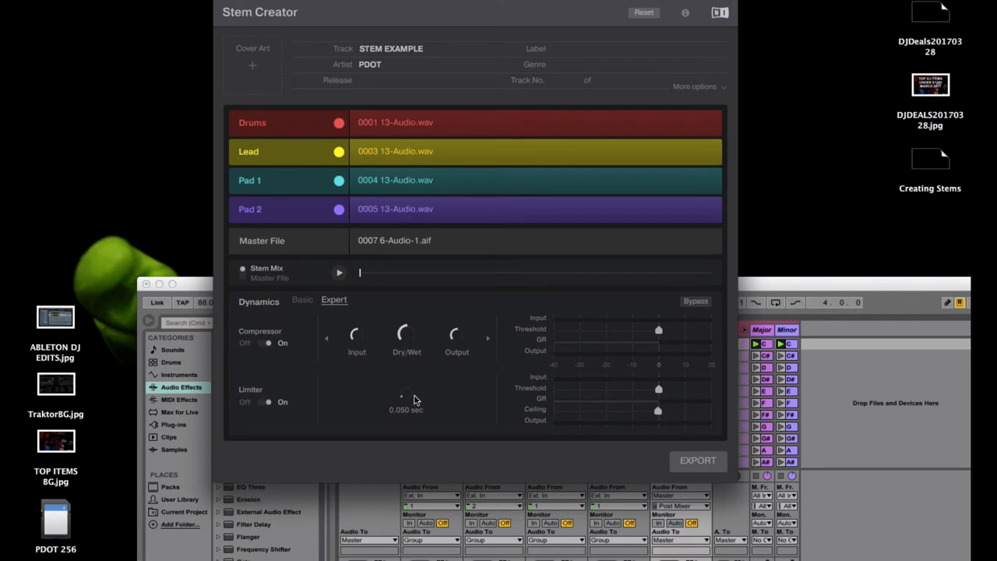
left_click(302, 299)
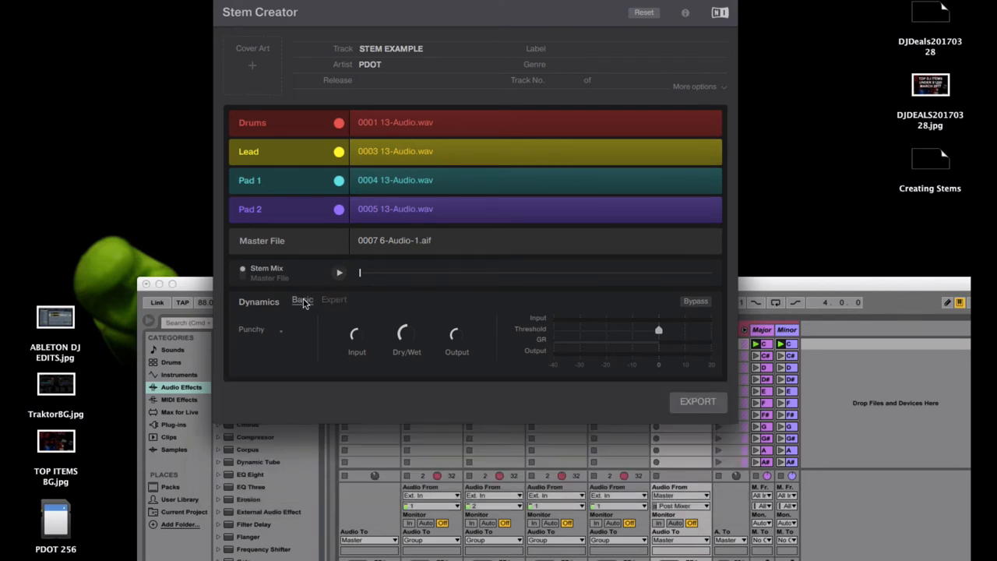
left_click(257, 328)
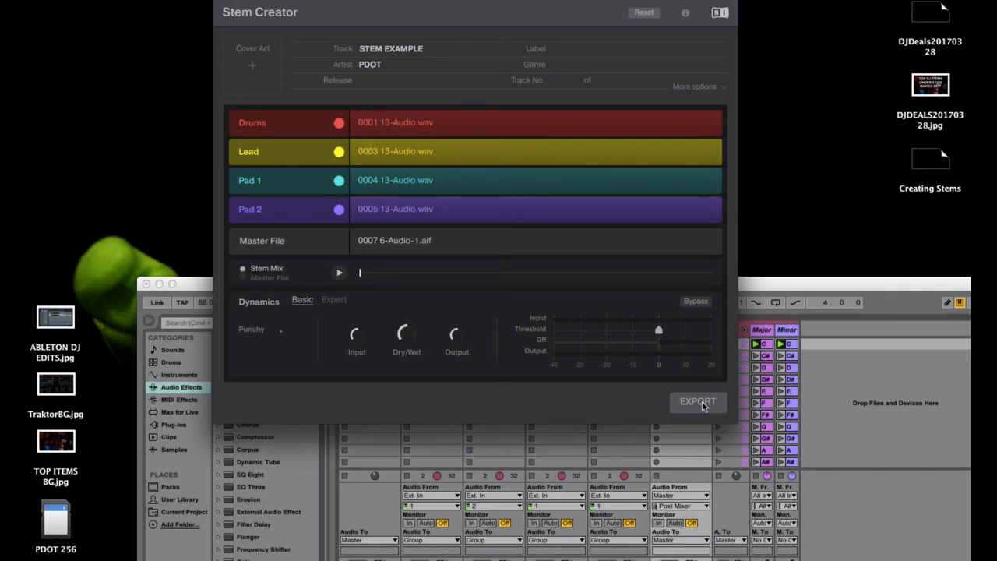
Export the stem as STEMEXAMPLE.stem to the Desktop and dismiss the Export Successful message.
left_click(697, 401)
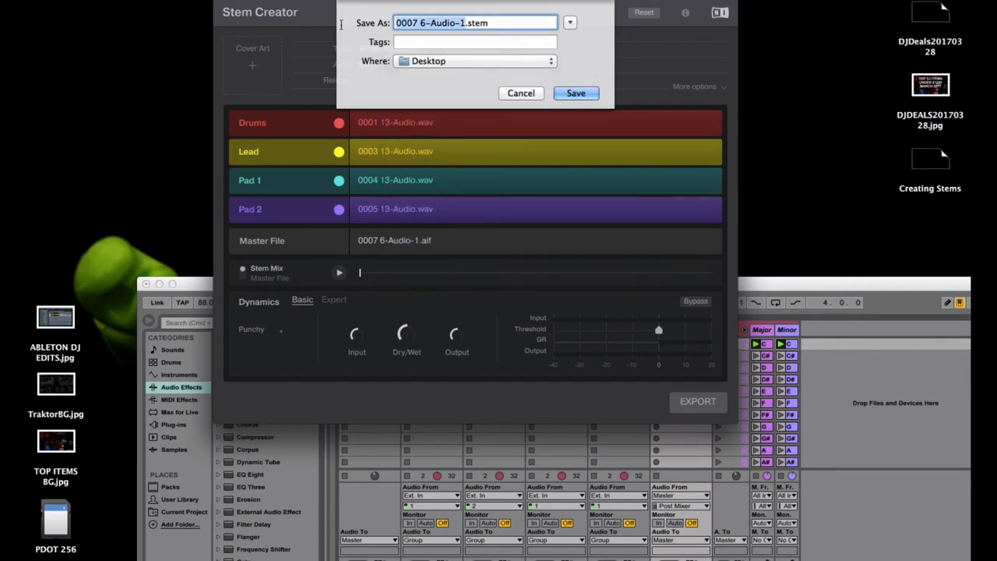
type("STEMEX.stem")
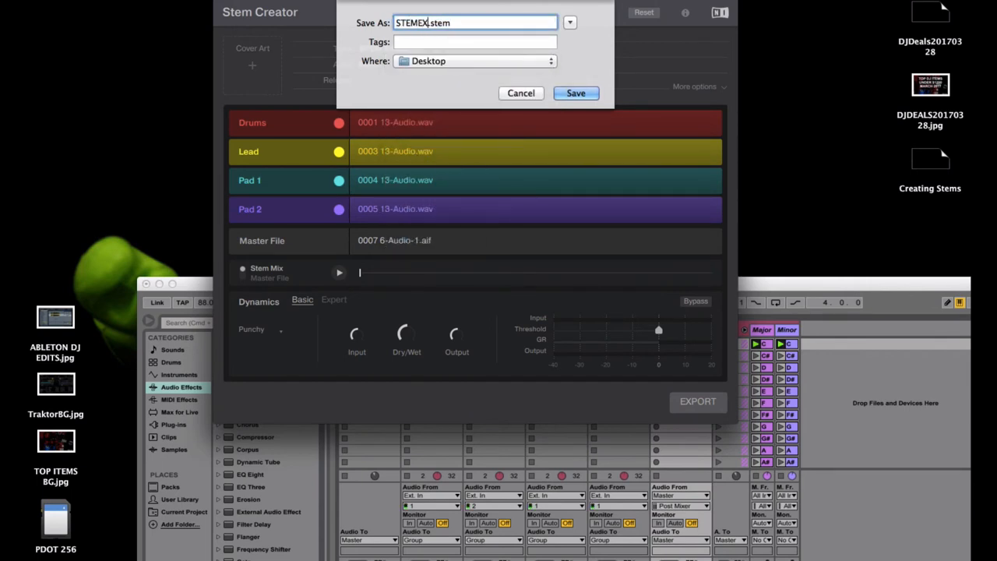
type("AMPLE")
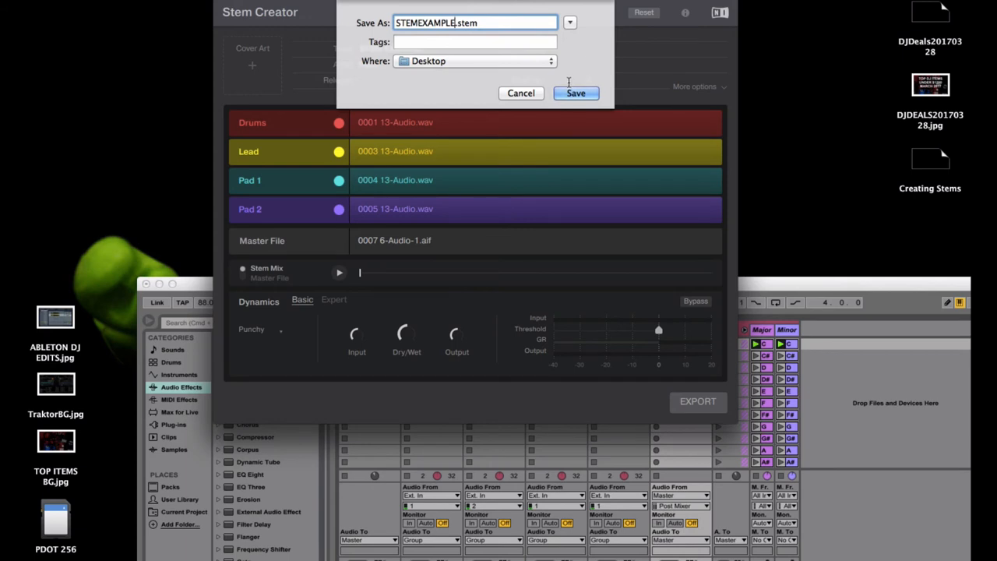
left_click(576, 93)
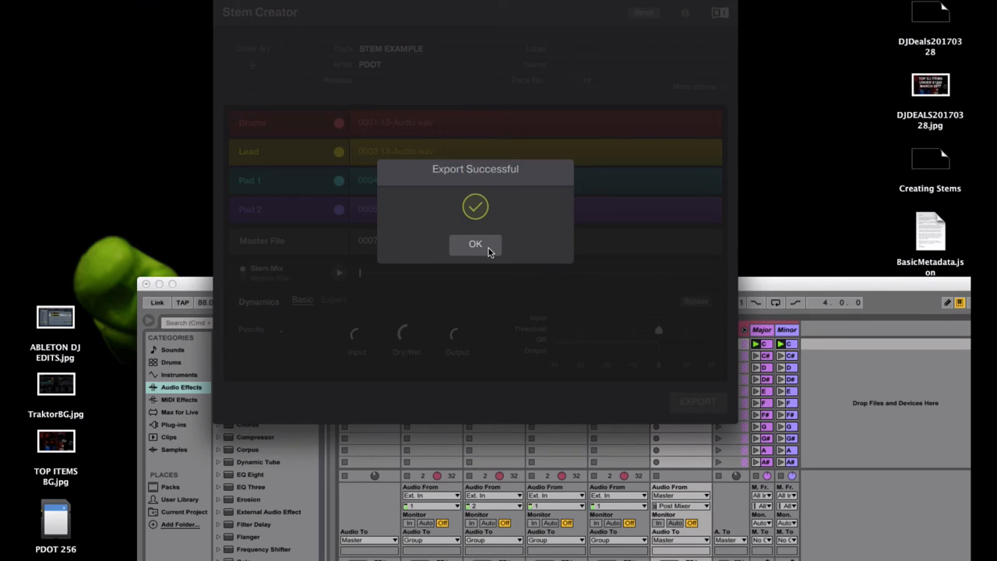
left_click(475, 243)
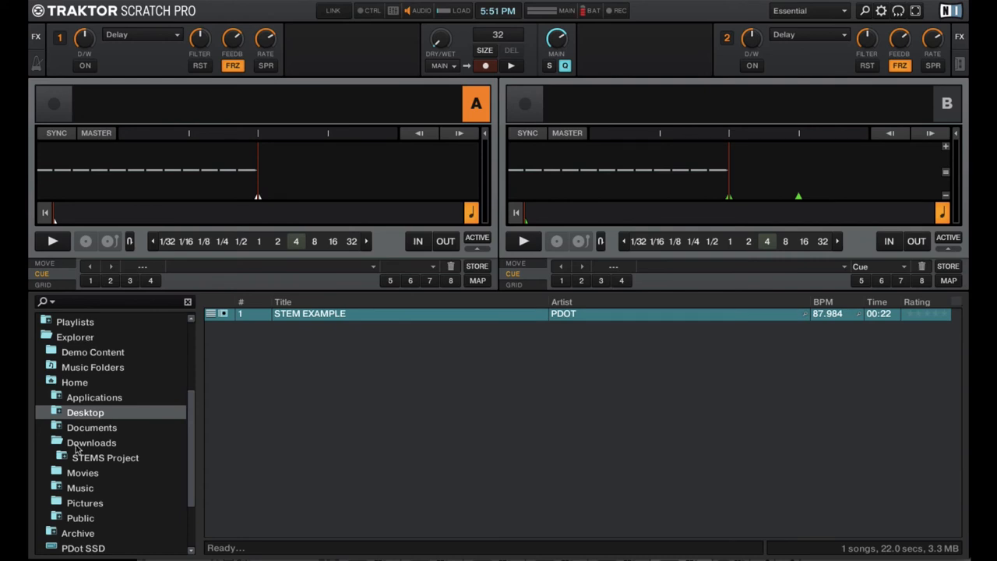
mouse_move(274, 365)
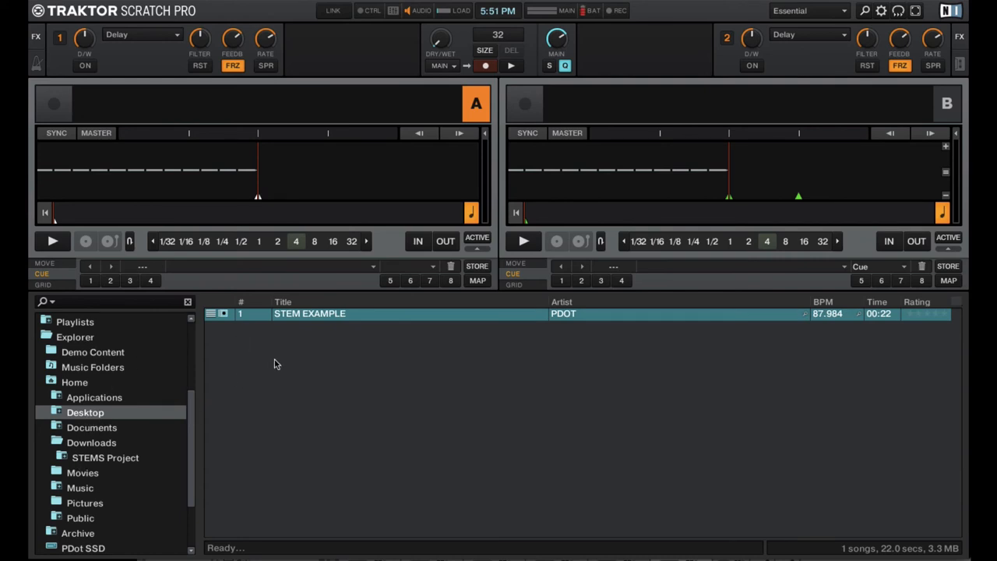
mouse_move(318, 321)
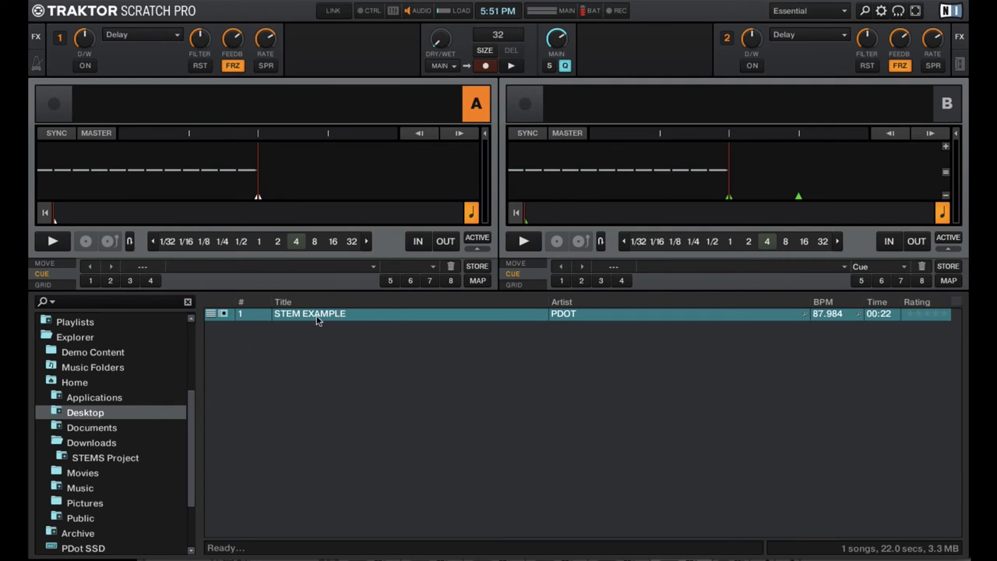
Load STEM EXAMPLE by PDOT onto Deck A as a four-lane stem deck.
double_click(310, 313)
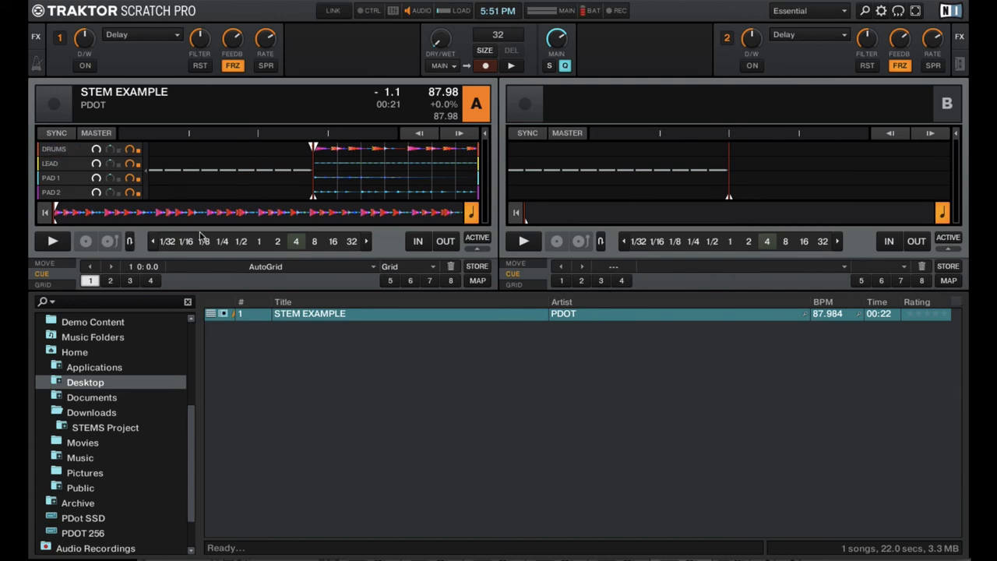
mouse_move(316, 371)
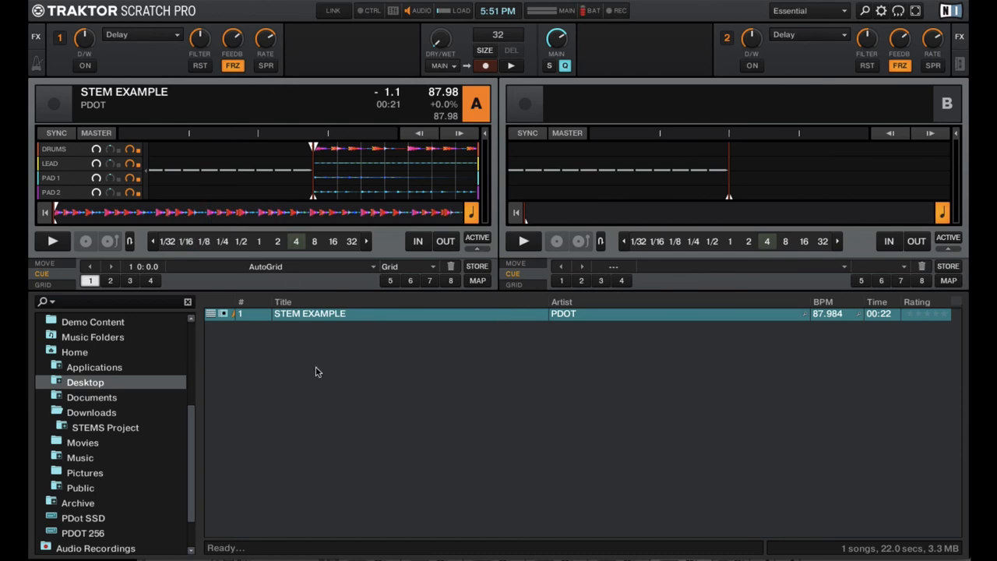